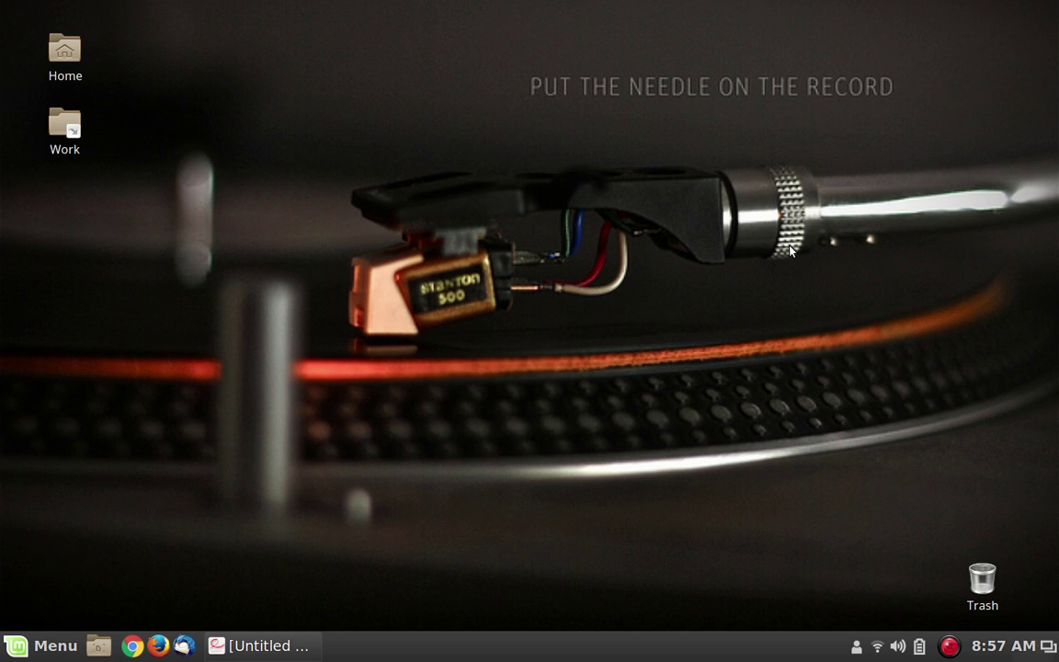
{"action": "mouse_move", "coordinate": [191, 655]}
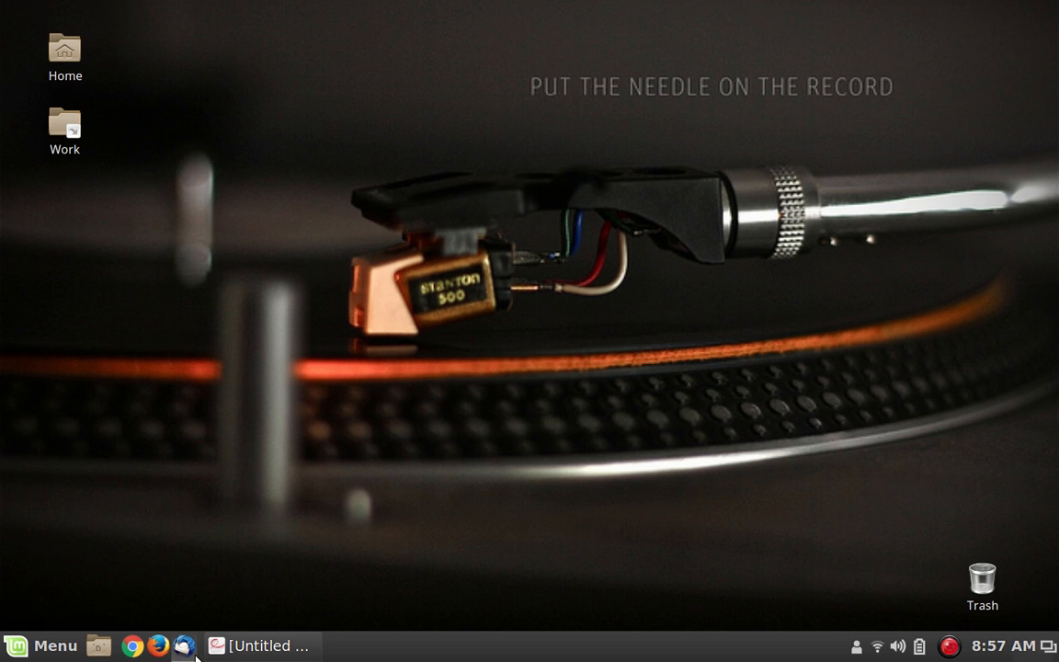
{"action": "mouse_move", "coordinate": [262, 645]}
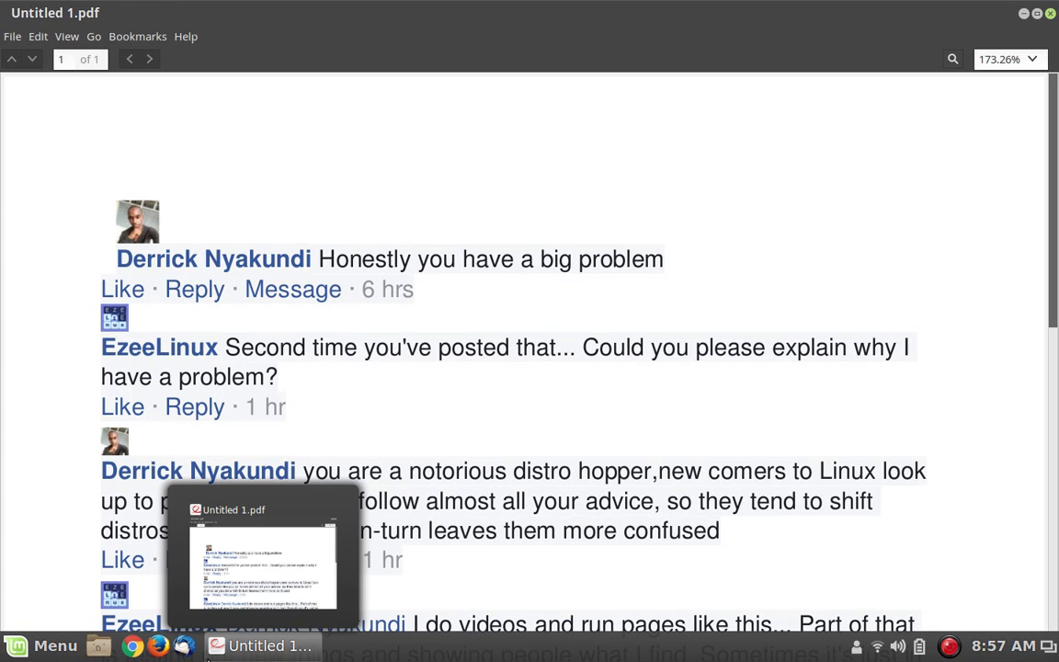
{"action": "mouse_move", "coordinate": [684, 387]}
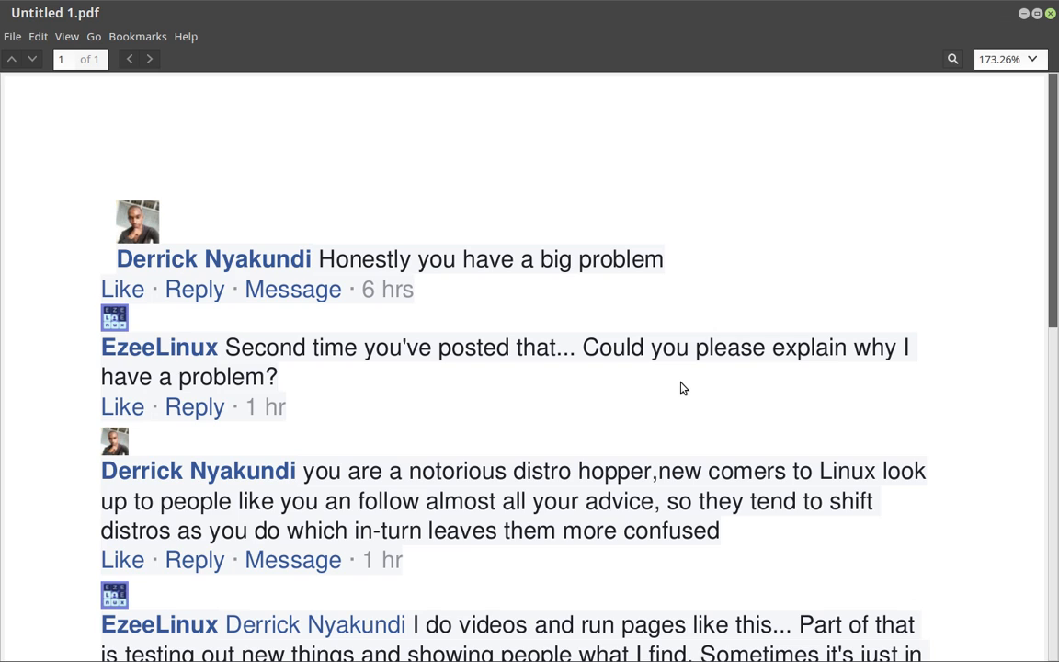
{"action": "mouse_move", "coordinate": [745, 311]}
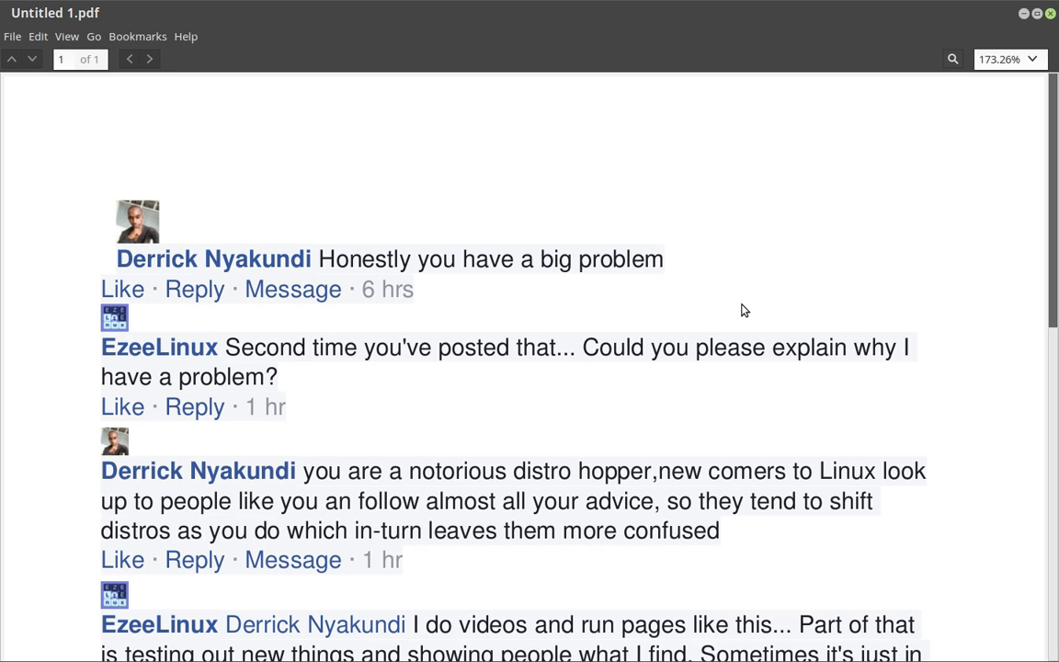
{"action": "mouse_move", "coordinate": [682, 405]}
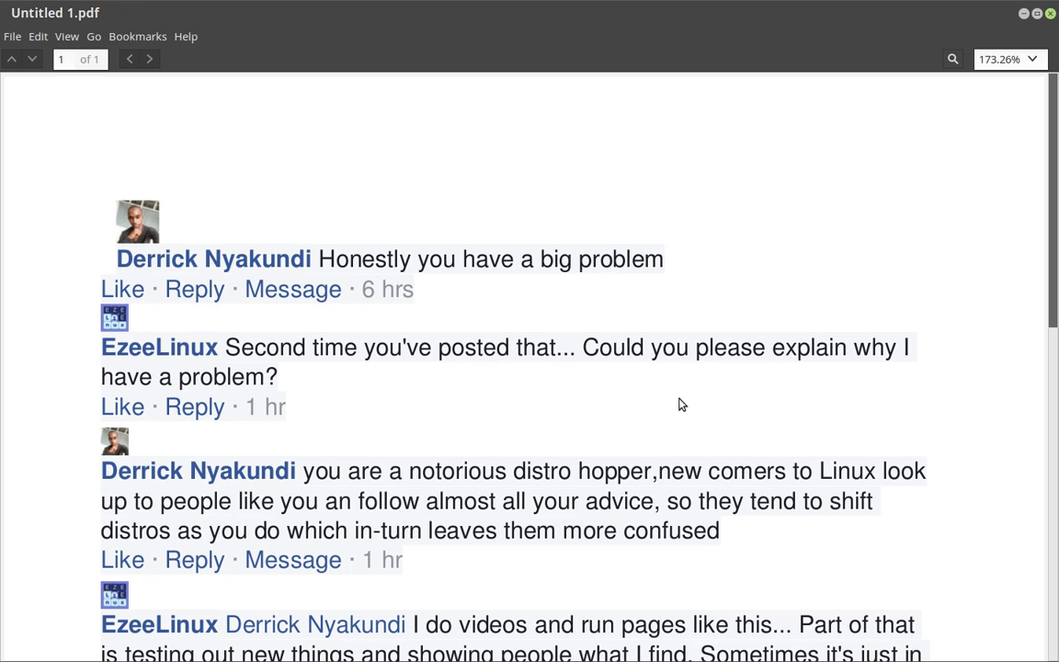
{"action": "scroll", "scroll_direction": "down", "scroll_amount": 3}
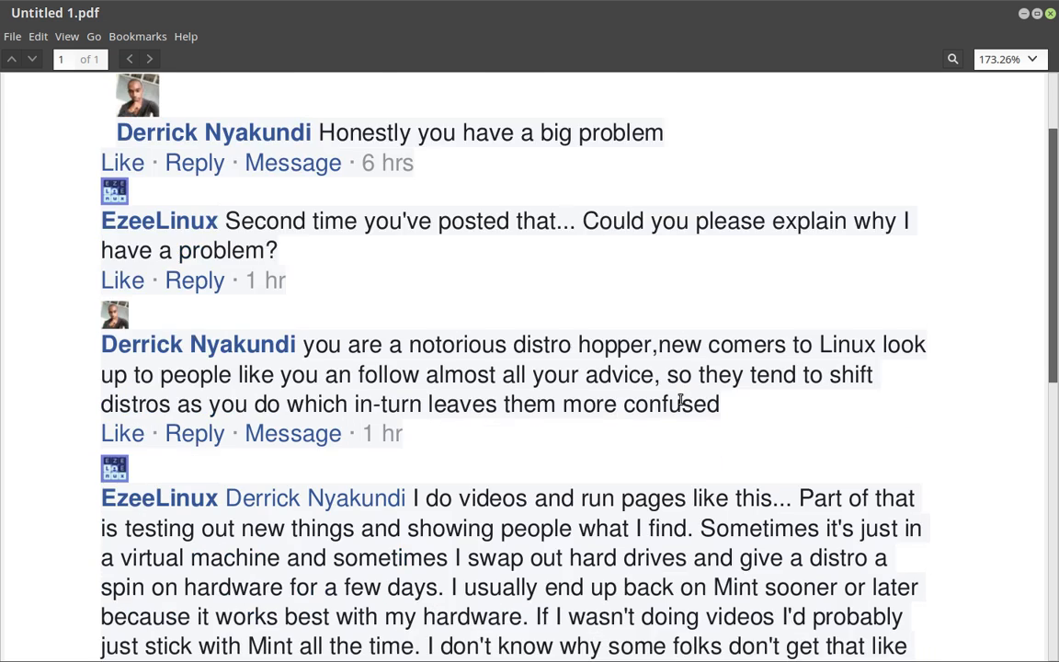
{"action": "scroll", "scroll_direction": "down", "scroll_amount": 3}
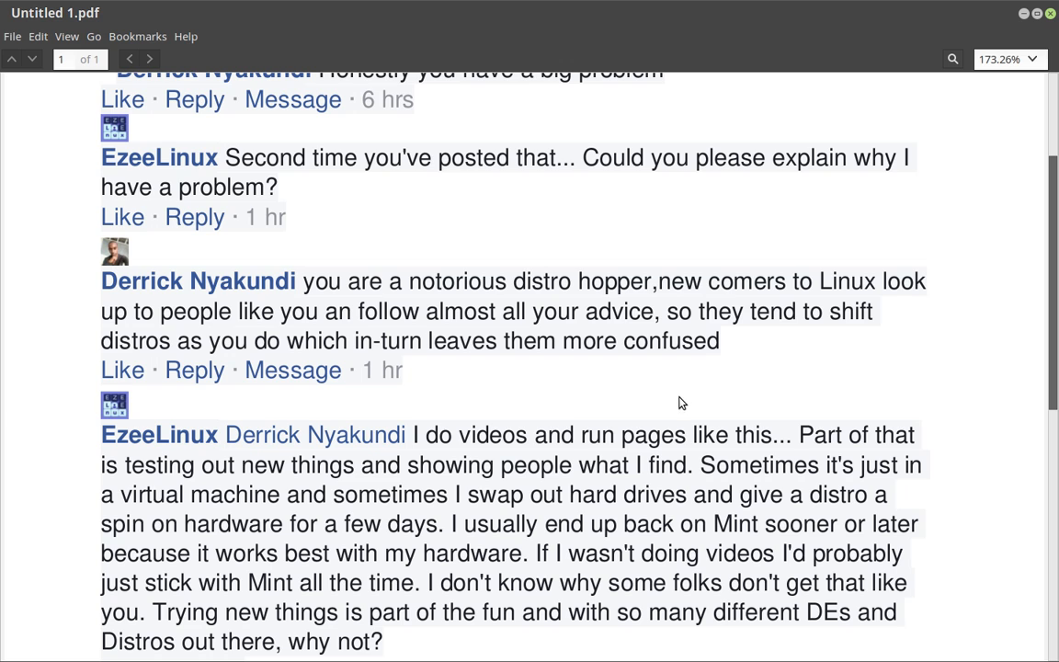
{"action": "scroll", "scroll_direction": "down", "scroll_amount": 3}
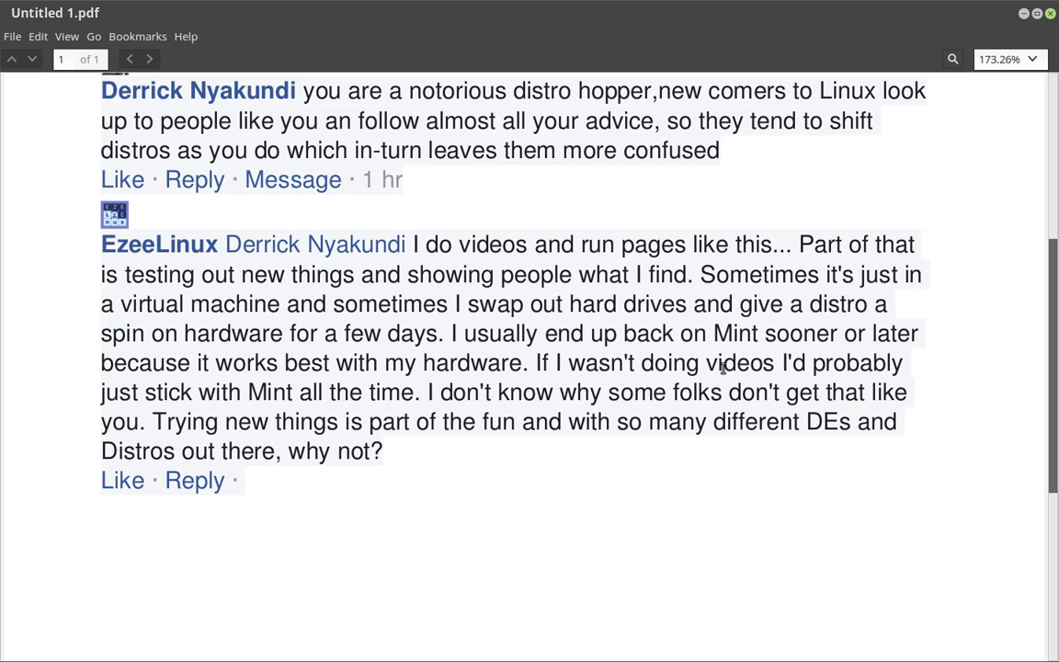
{"action": "scroll", "scroll_direction": "up", "scroll_amount": 3}
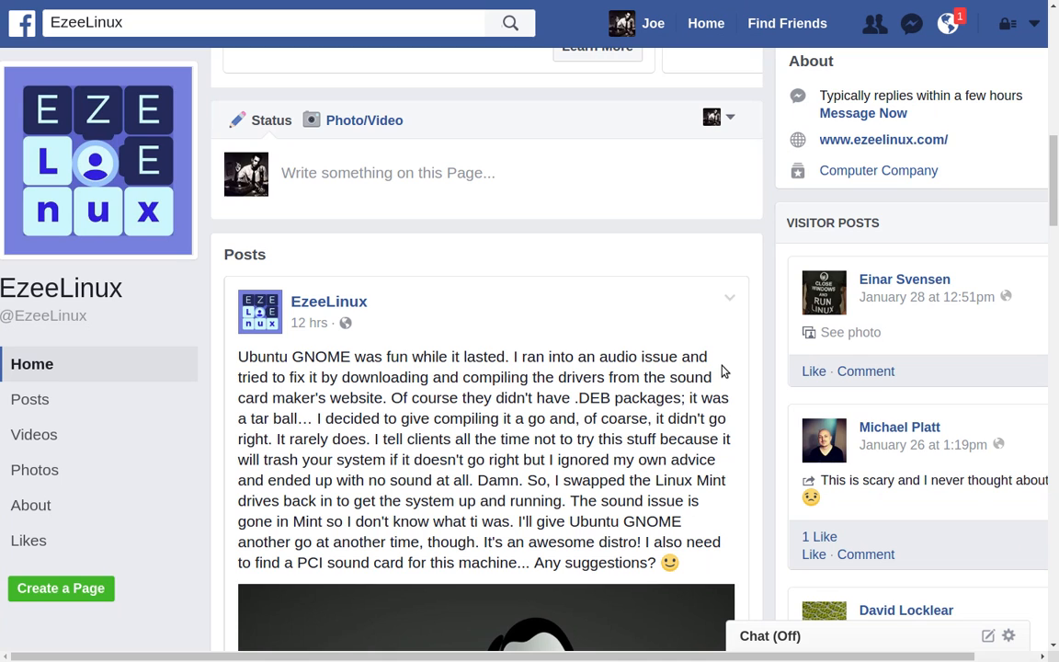
{"action": "scroll", "scroll_direction": "down", "scroll_amount": 3}
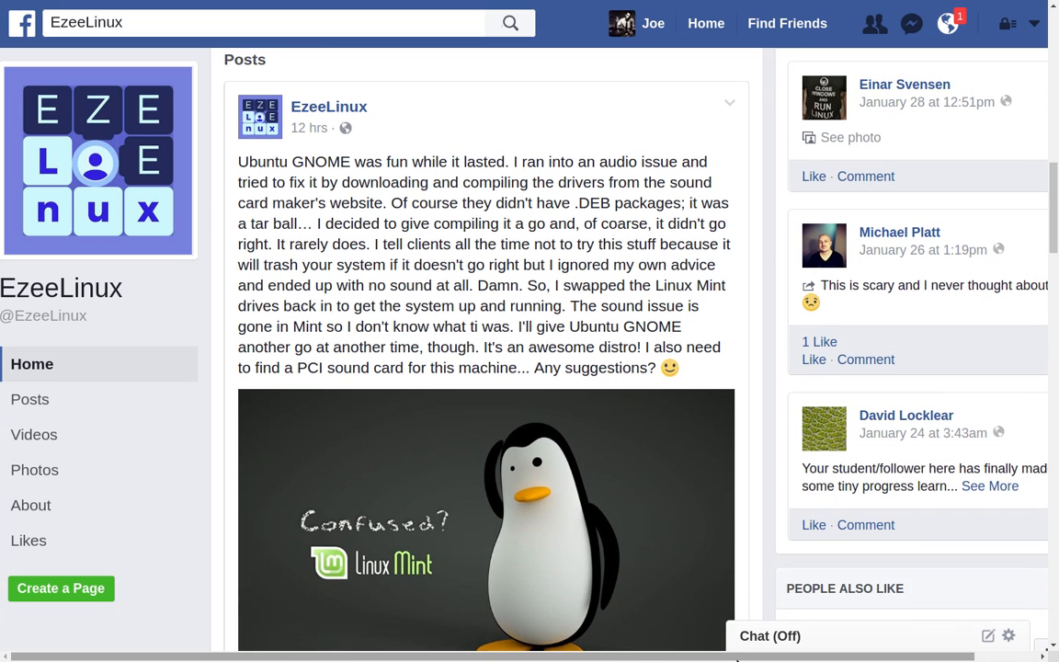
{"action": "scroll", "scroll_direction": "down", "scroll_amount": 3}
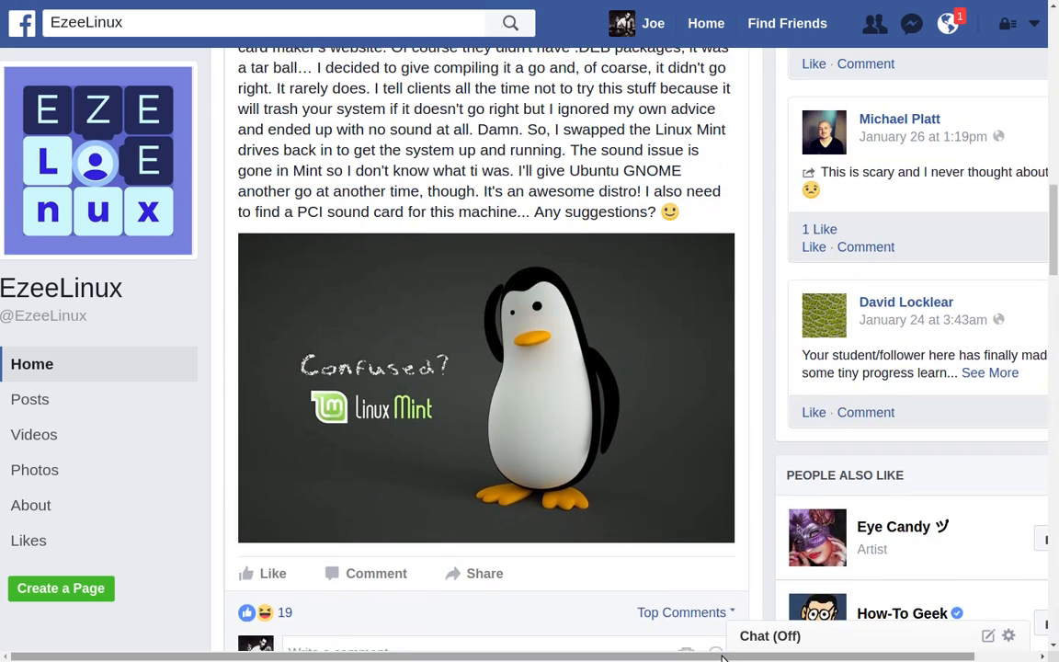
{"action": "scroll", "scroll_direction": "up", "scroll_amount": 3}
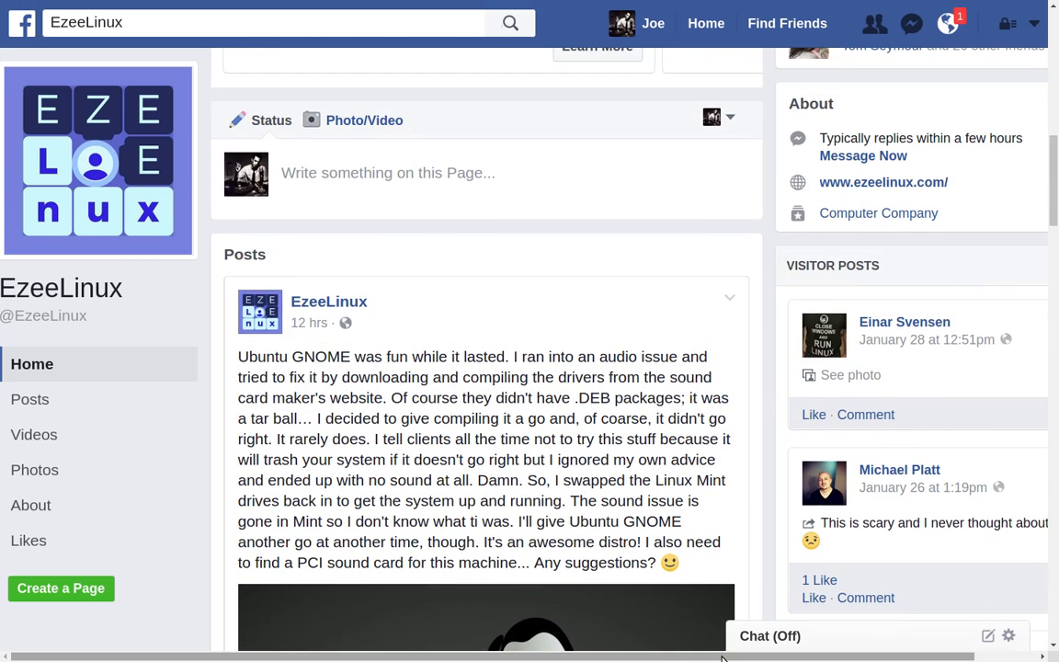